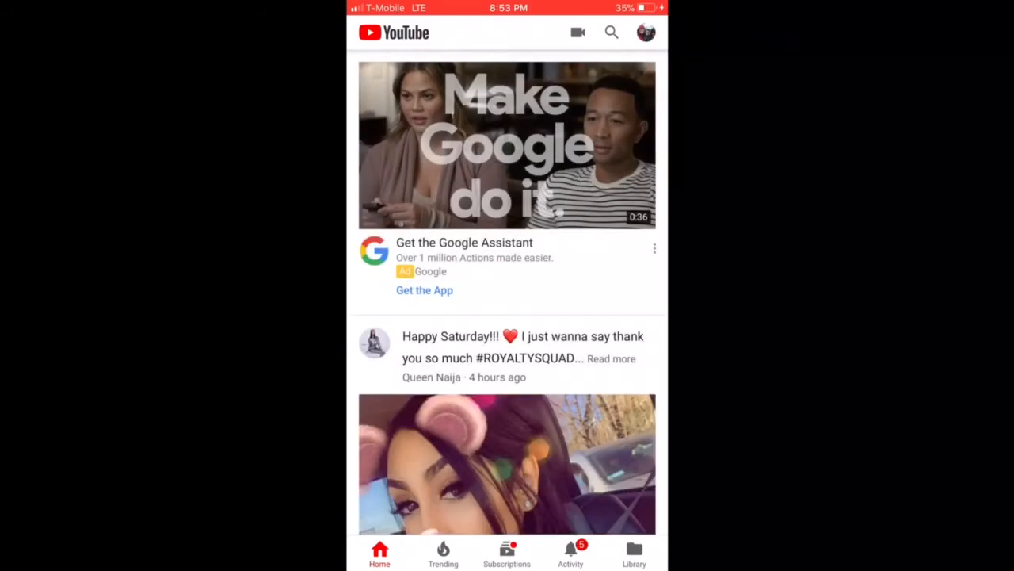
Search YouTube for 'Green screen' and choose the 'green screen intro' suggestion
{"action": "left_click", "coordinate": [611, 32]}
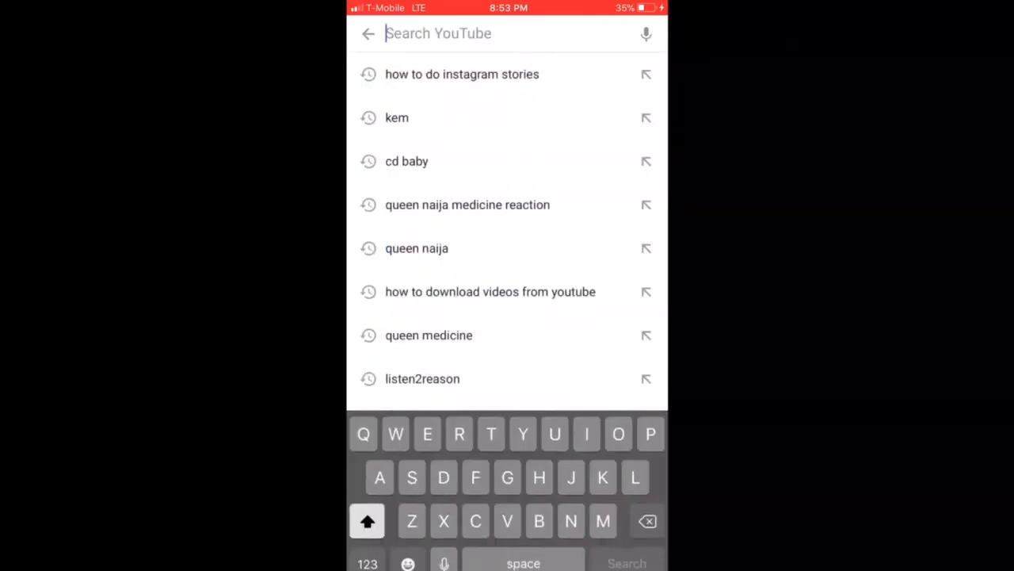
{"action": "type", "text": "G"}
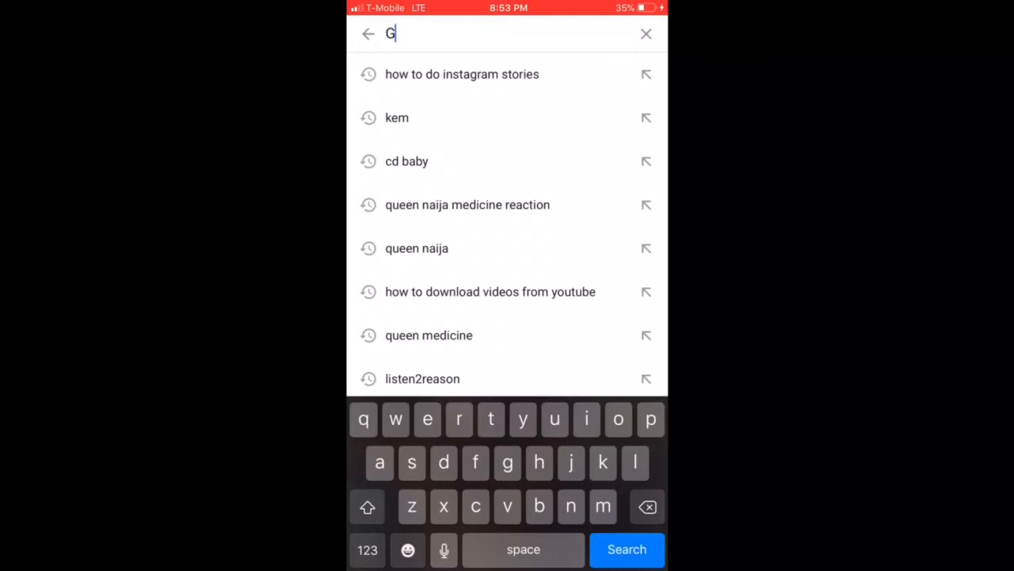
{"action": "type", "text": "reen"}
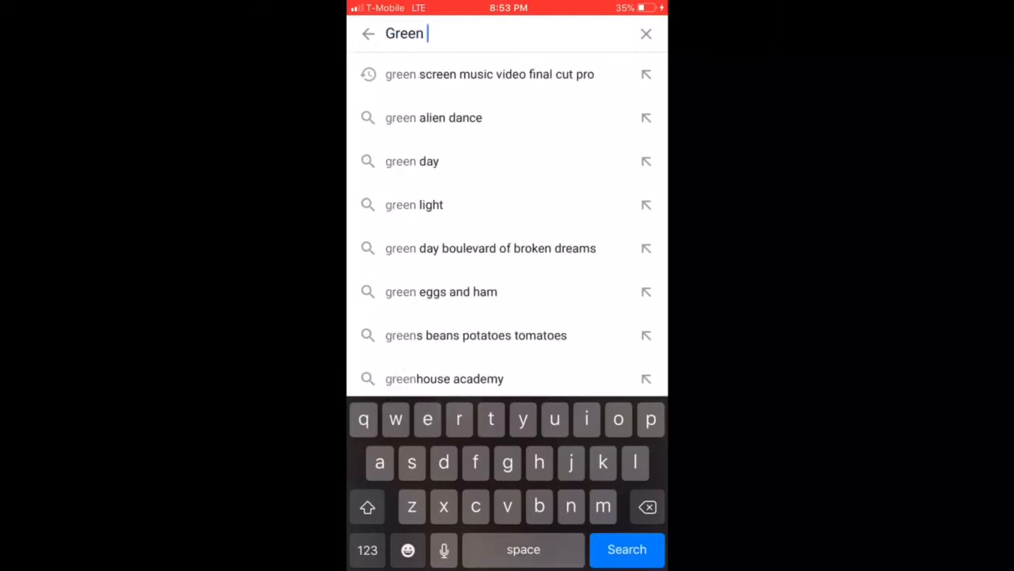
{"action": "type", "text": "screen"}
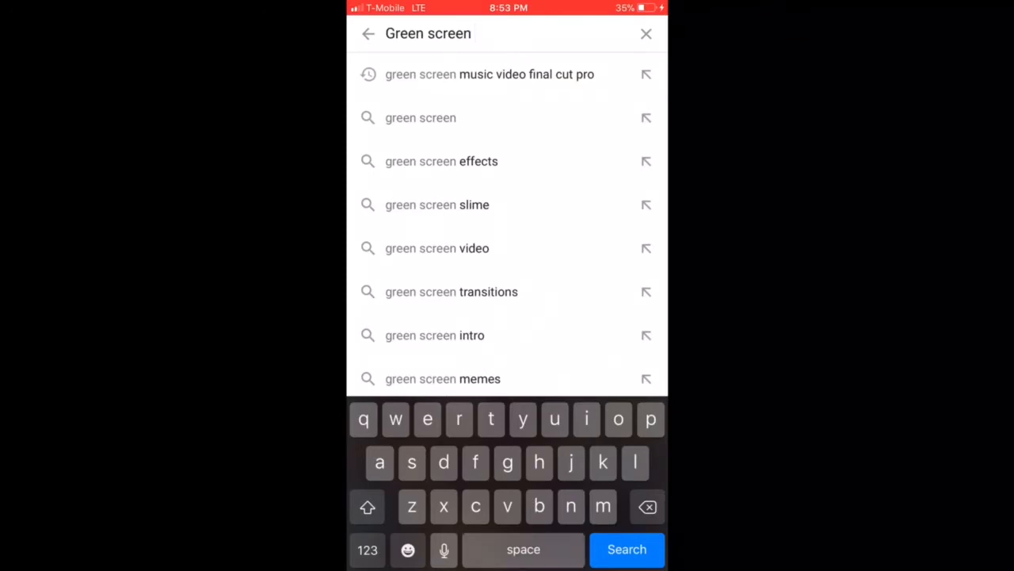
{"action": "left_click", "coordinate": [435, 335]}
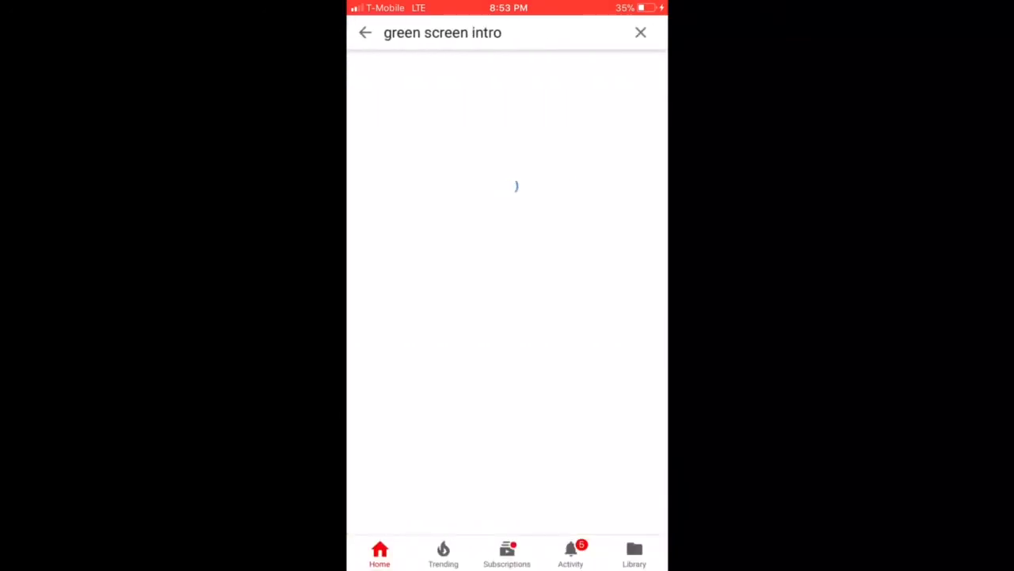
Browse the green screen intro results and open one of the videos
{"action": "key", "text": "Enter"}
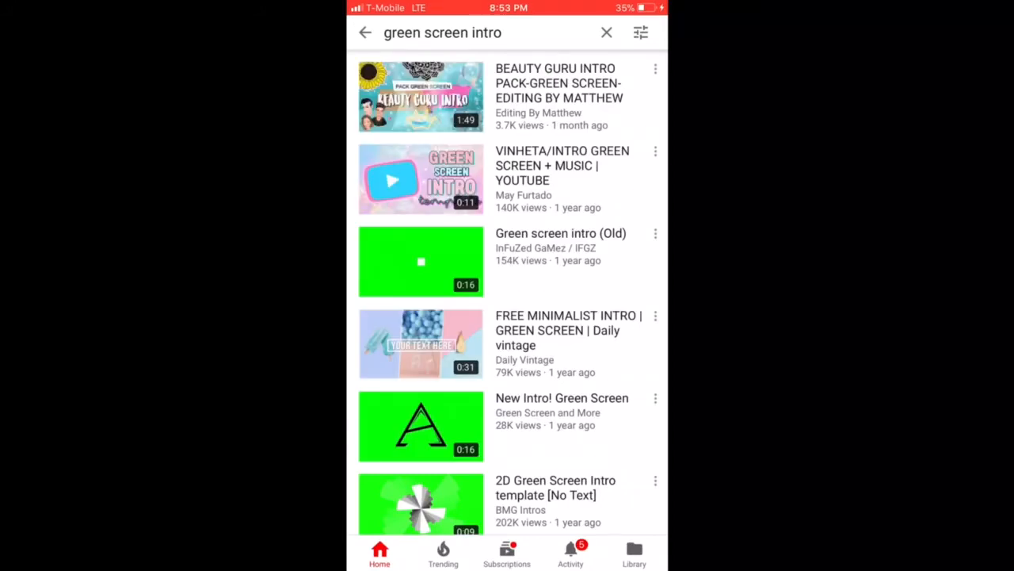
{"action": "scroll", "scroll_direction": "down", "scroll_amount": 3}
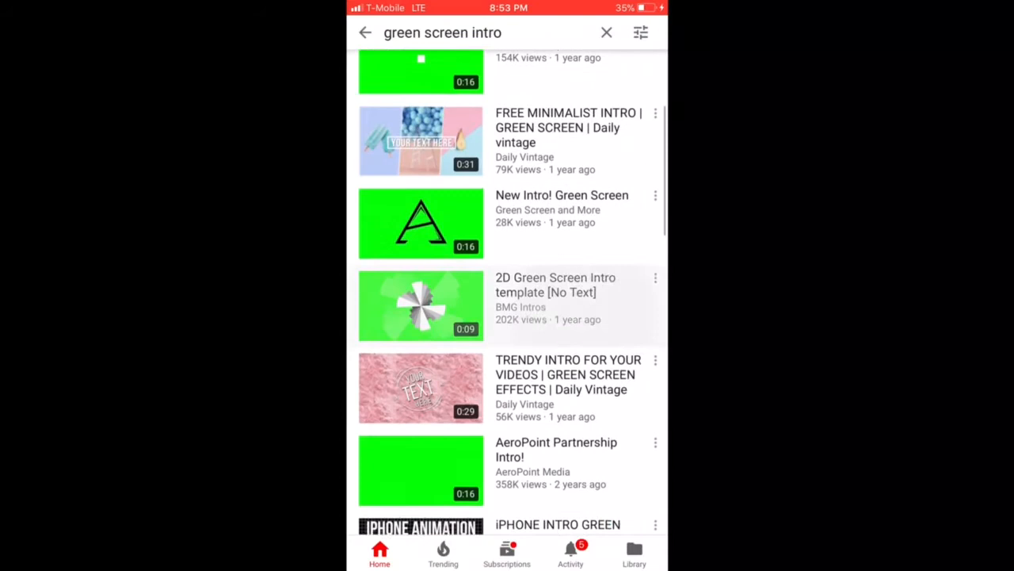
{"action": "scroll", "scroll_direction": "down", "scroll_amount": 3}
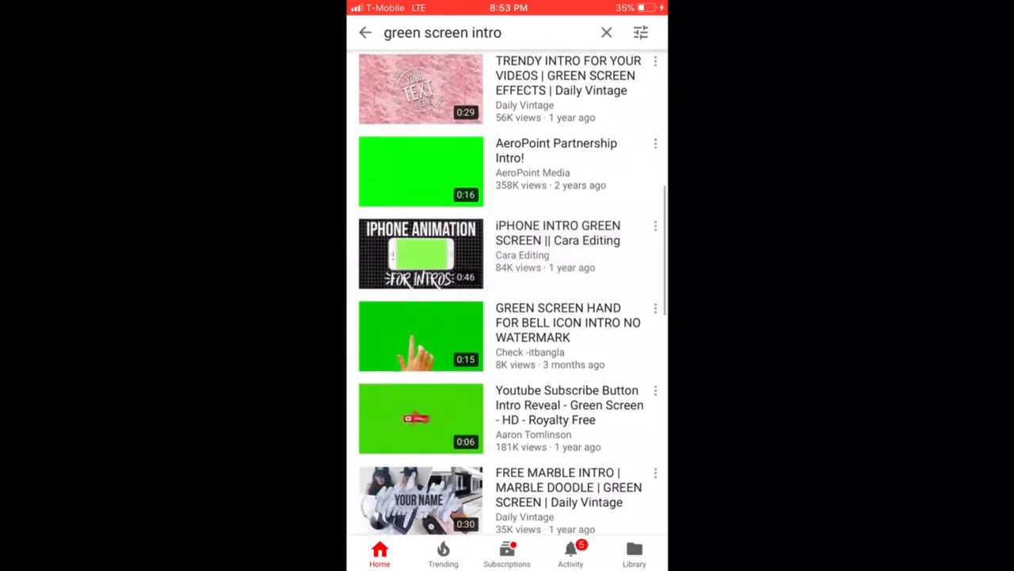
{"action": "scroll", "scroll_direction": "down", "scroll_amount": 3}
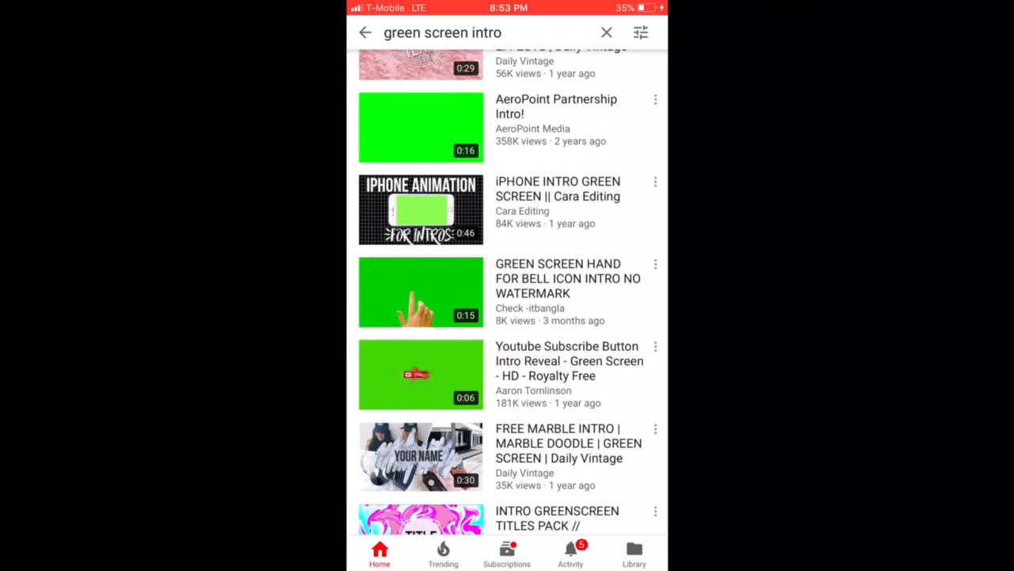
{"action": "left_click", "coordinate": [420, 208]}
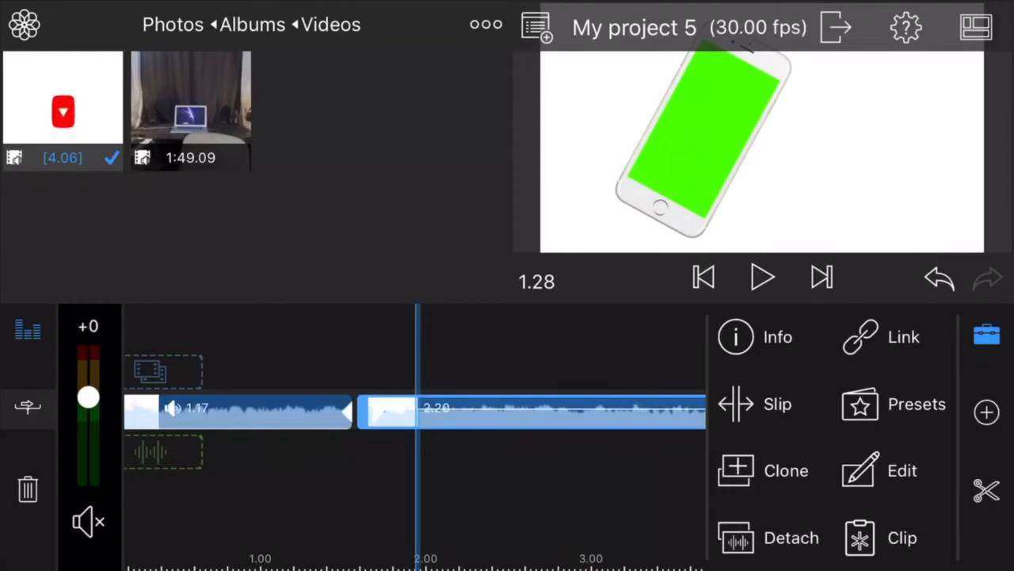
Show the keying effect presets in the iPhone mockup clip's Color & Effects
{"action": "left_click", "coordinate": [898, 471]}
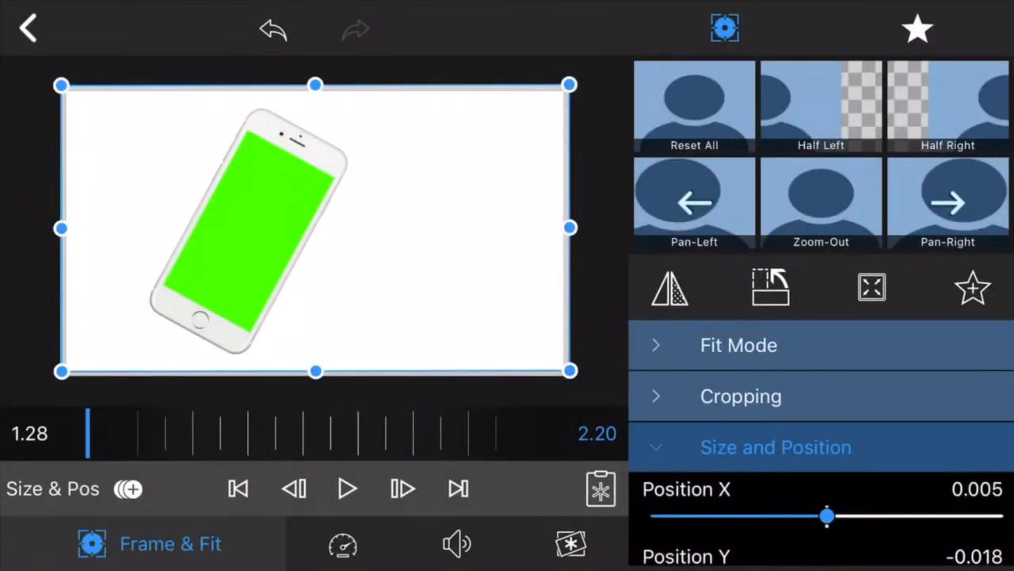
{"action": "left_click", "coordinate": [573, 543]}
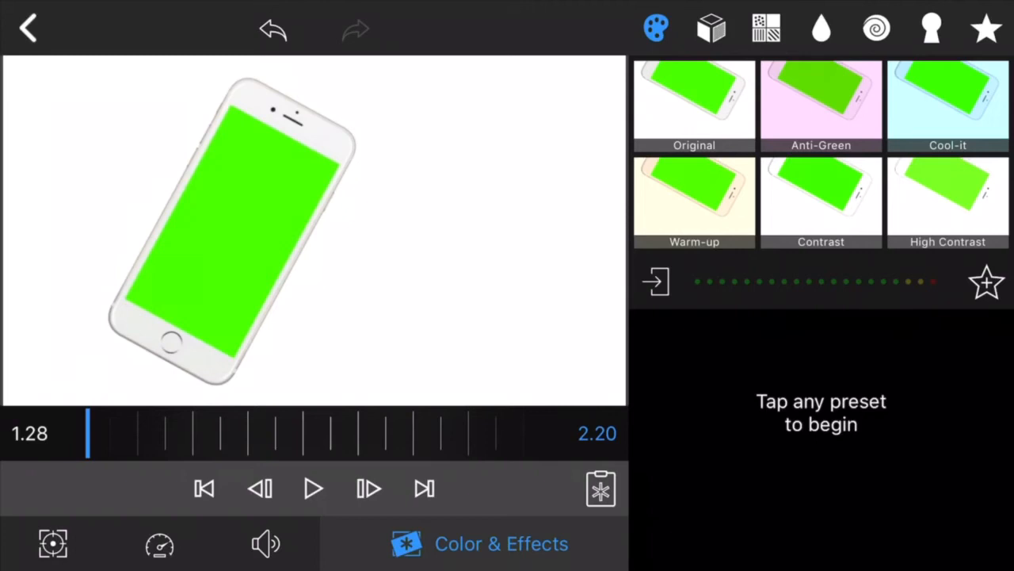
{"action": "left_click", "coordinate": [927, 29]}
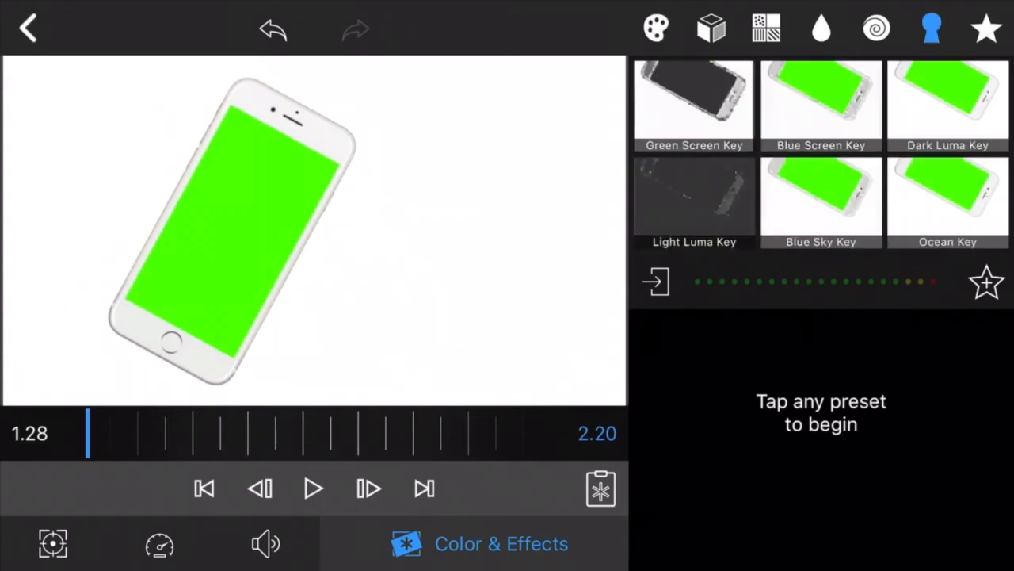
Apply the Green Screen Key with hue range 36.5, saturation 41, brightness about 36
{"action": "left_click", "coordinate": [693, 103]}
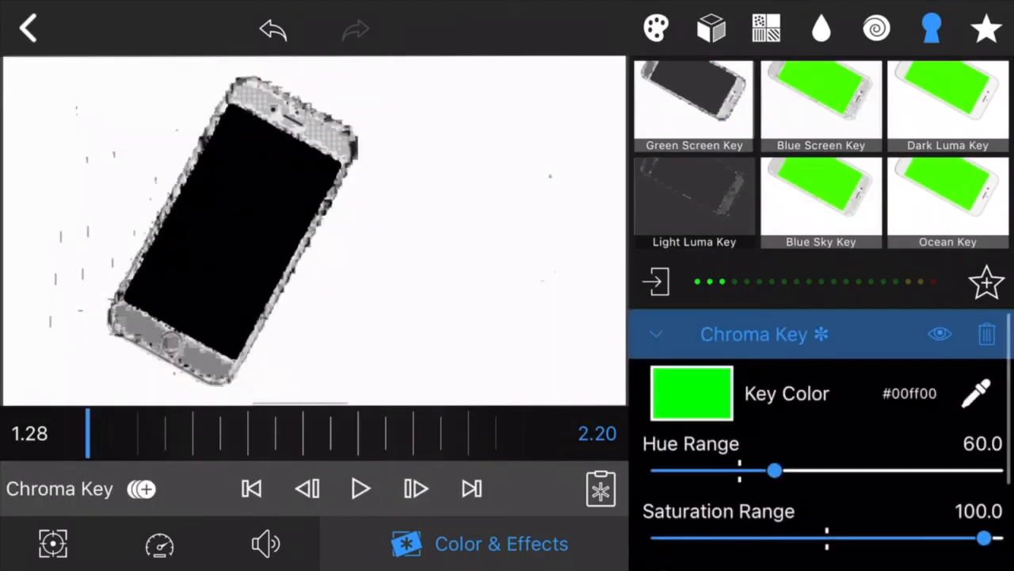
{"action": "left_click_drag", "start_coordinate": [775, 470], "coordinate": [737, 470]}
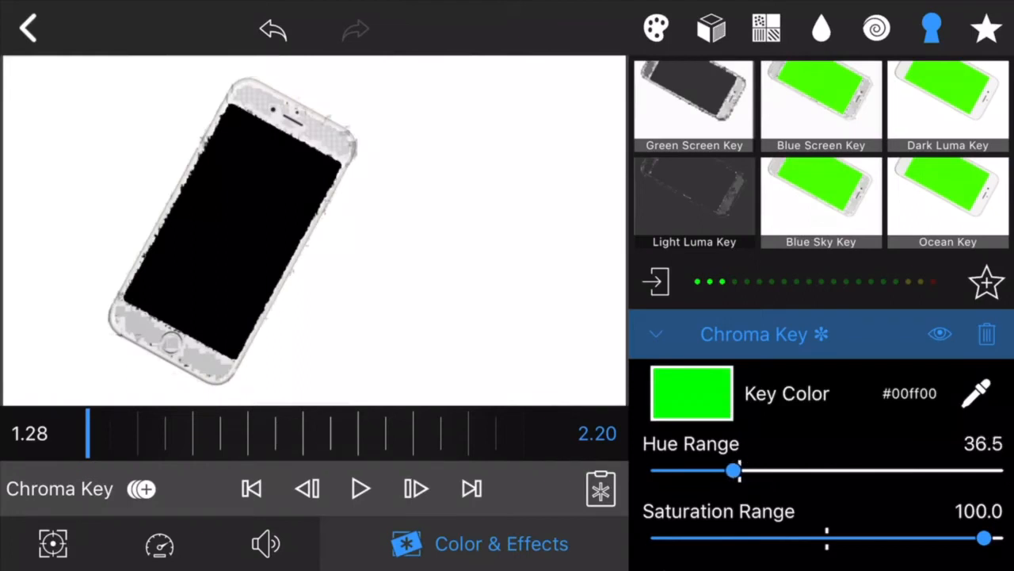
{"action": "left_click_drag", "start_coordinate": [985, 538], "coordinate": [798, 538]}
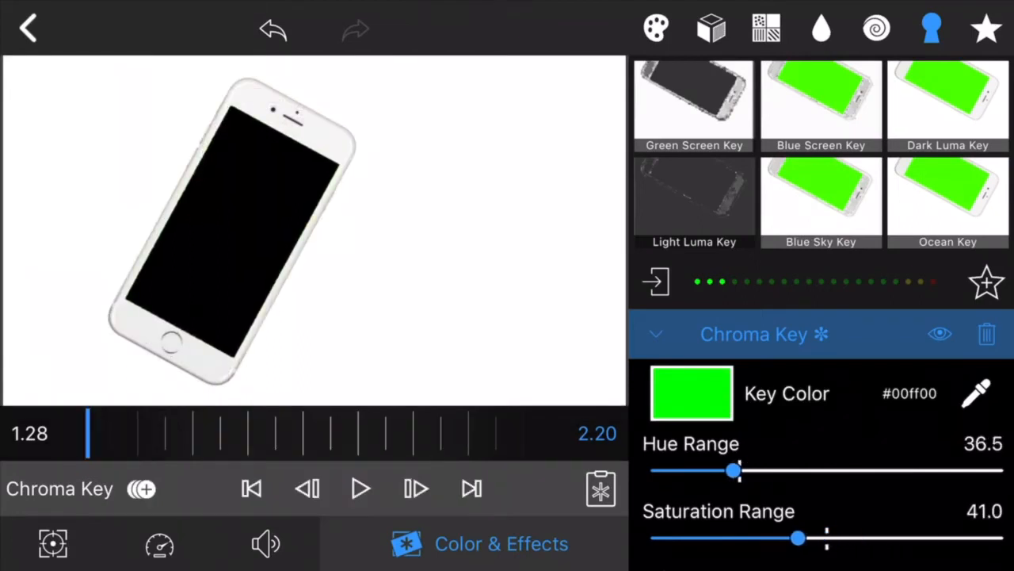
{"action": "scroll", "scroll_direction": "down", "scroll_amount": 3}
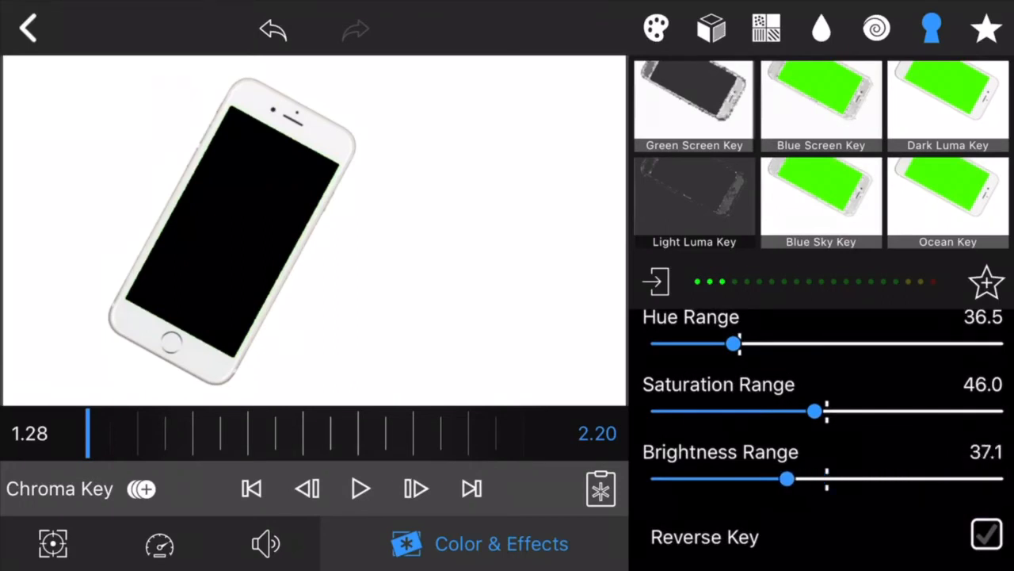
{"action": "left_click_drag", "start_coordinate": [786, 478], "coordinate": [685, 478]}
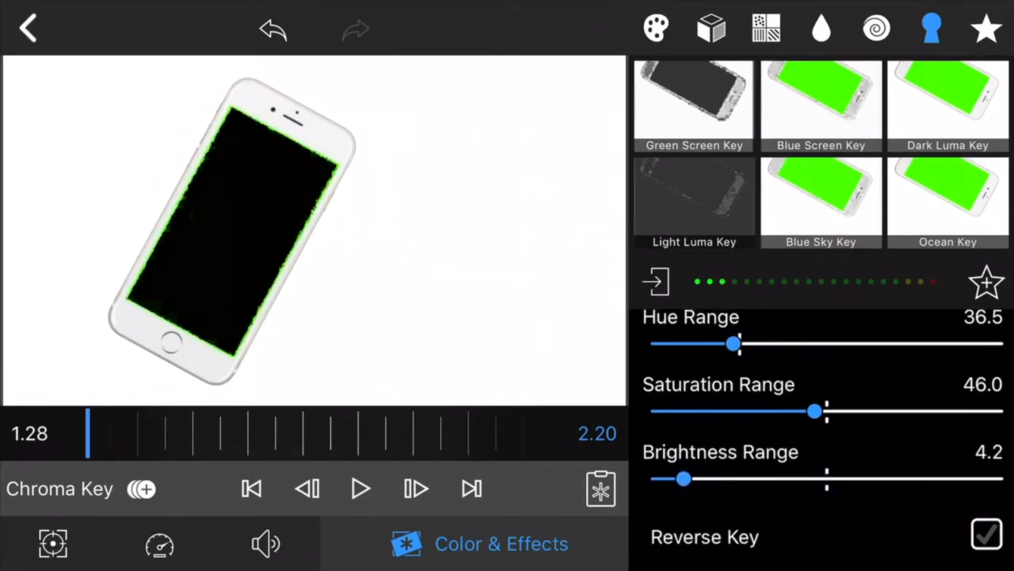
{"action": "left_click_drag", "start_coordinate": [686, 478], "coordinate": [784, 477]}
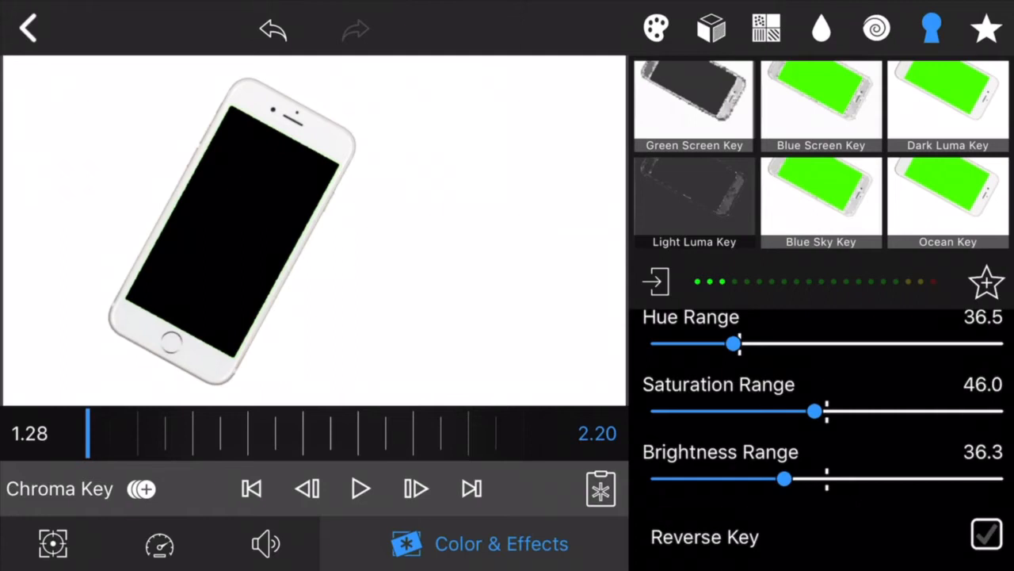
Refine the iPhone key to saturation range 68.5 and hue range 29.5, then finish
{"action": "left_click_drag", "start_coordinate": [814, 410], "coordinate": [917, 410]}
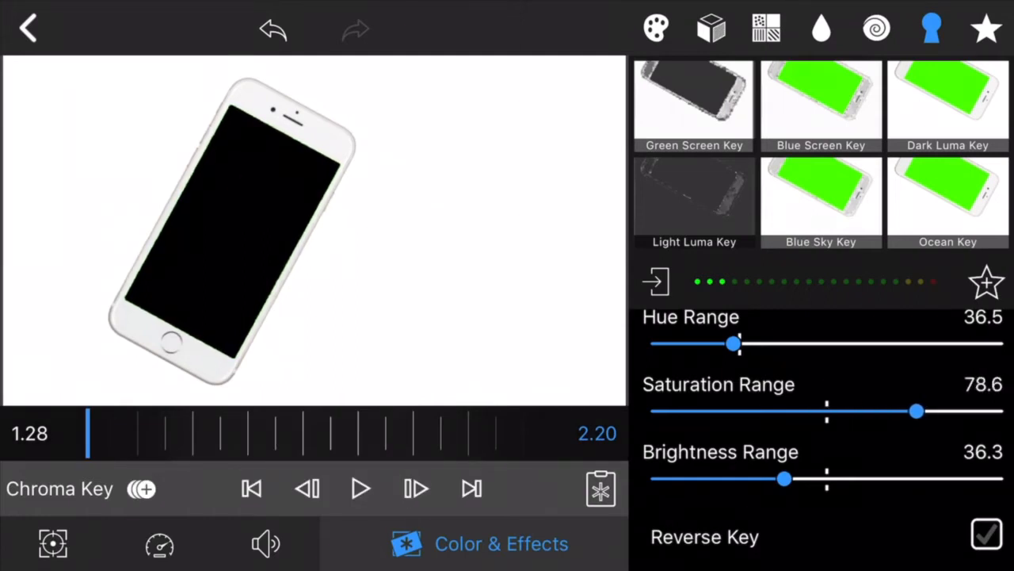
{"action": "left_click_drag", "start_coordinate": [917, 411], "coordinate": [972, 410]}
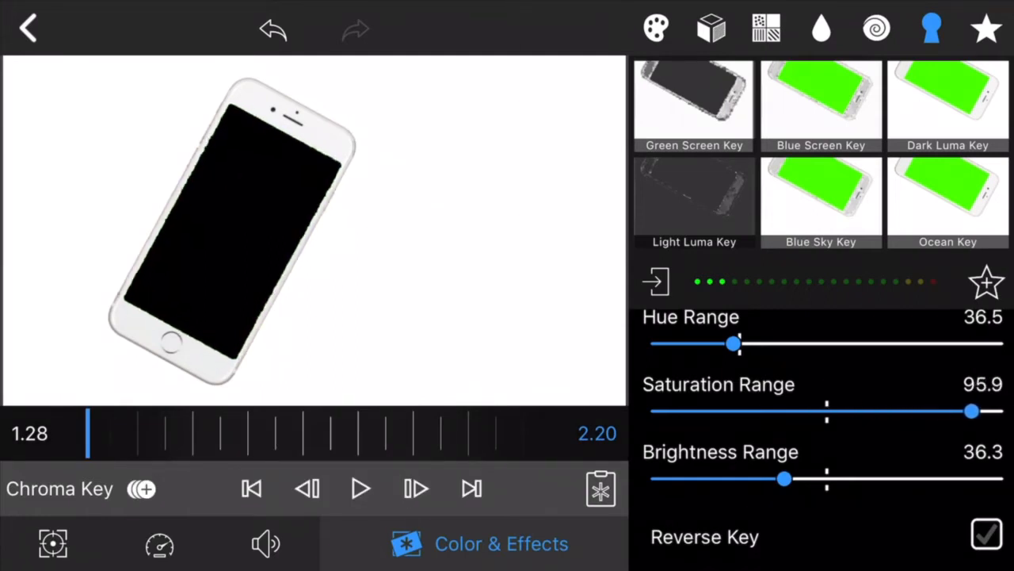
{"action": "left_click_drag", "start_coordinate": [972, 410], "coordinate": [885, 410]}
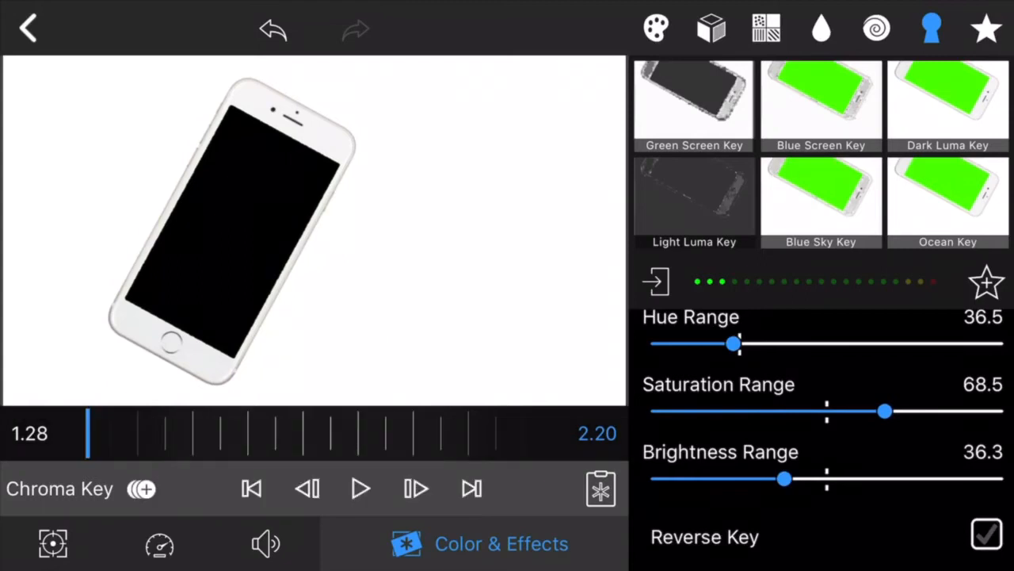
{"action": "left_click_drag", "start_coordinate": [735, 343], "coordinate": [908, 343]}
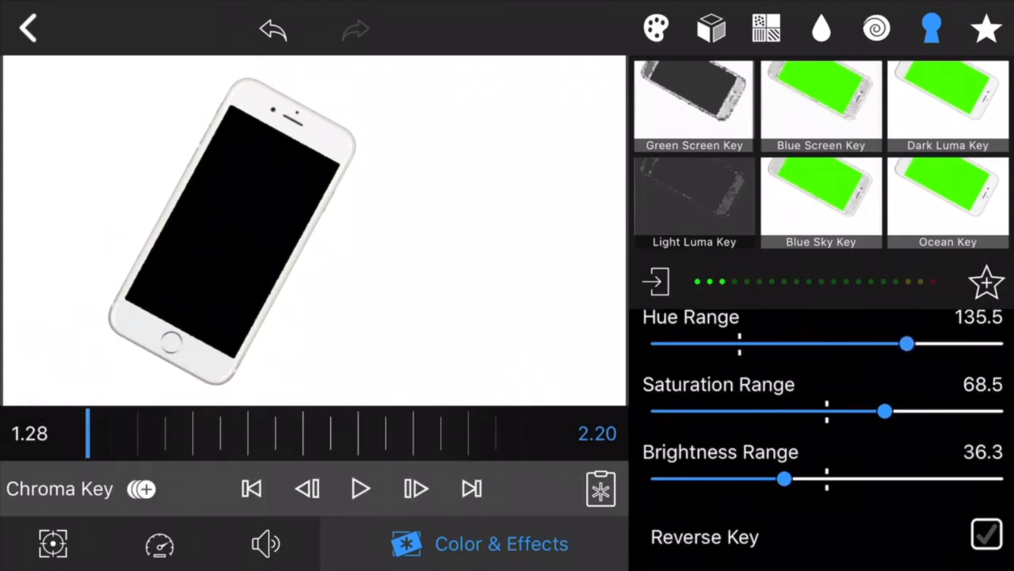
{"action": "left_click_drag", "start_coordinate": [907, 343], "coordinate": [696, 344]}
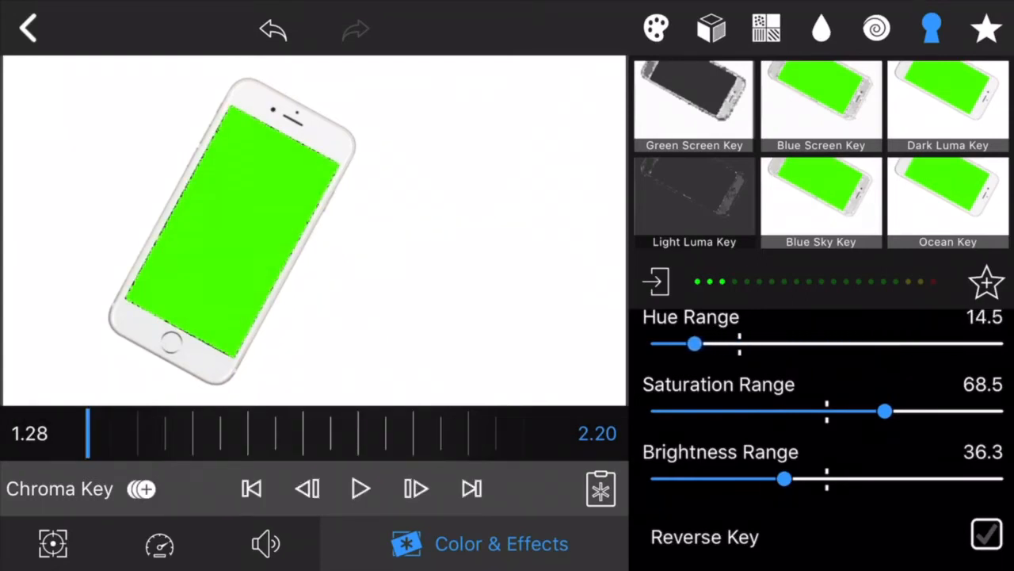
{"action": "left_click_drag", "start_coordinate": [695, 342], "coordinate": [738, 343]}
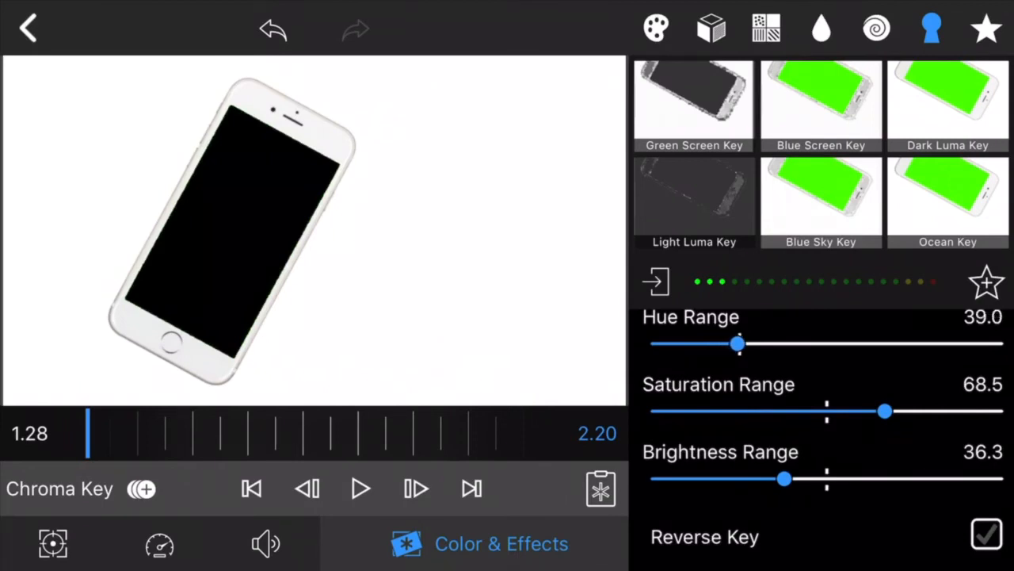
{"action": "left_click_drag", "start_coordinate": [737, 343], "coordinate": [725, 343]}
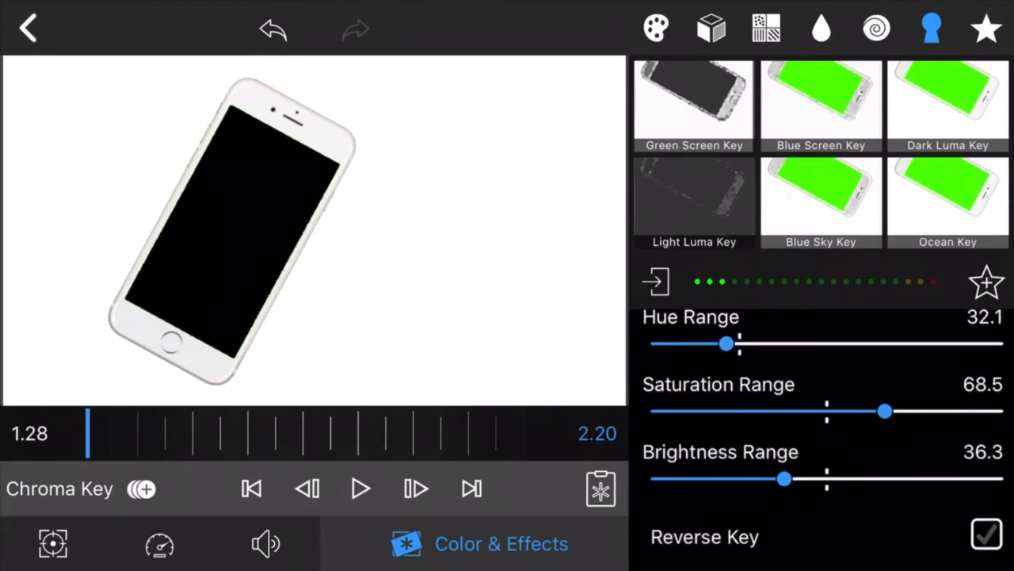
{"action": "left_click_drag", "start_coordinate": [726, 343], "coordinate": [720, 343]}
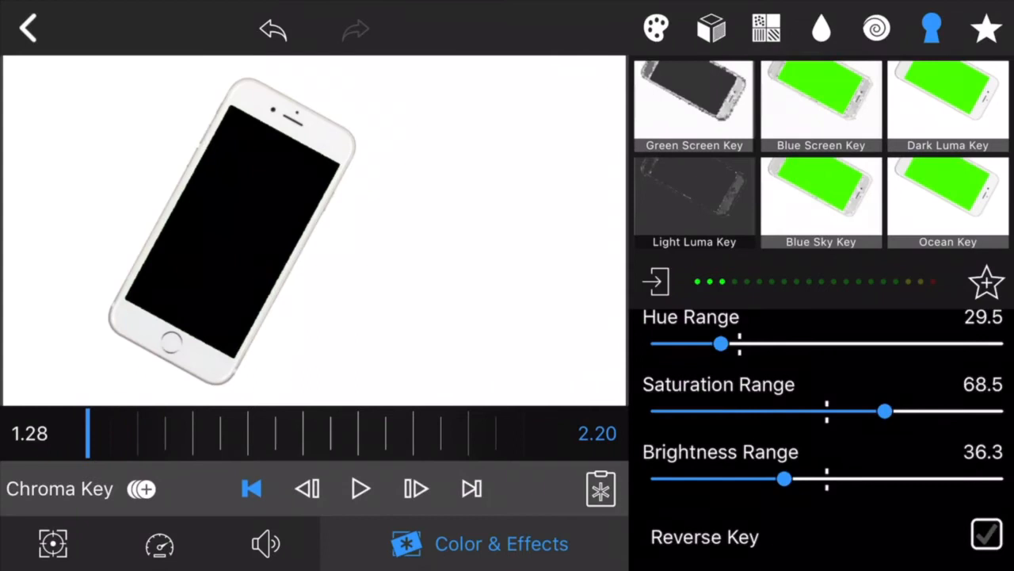
{"action": "left_click", "coordinate": [358, 489]}
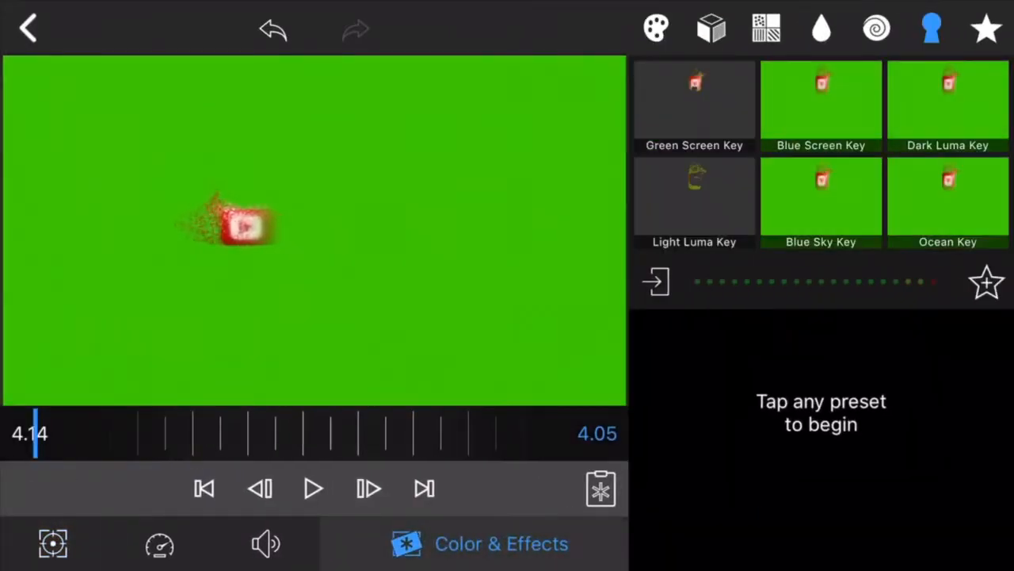
Apply the Green Screen Key to Subscribe, with saturation range 61.3 and brightness 55.6, previewing playback
{"action": "left_click", "coordinate": [693, 103]}
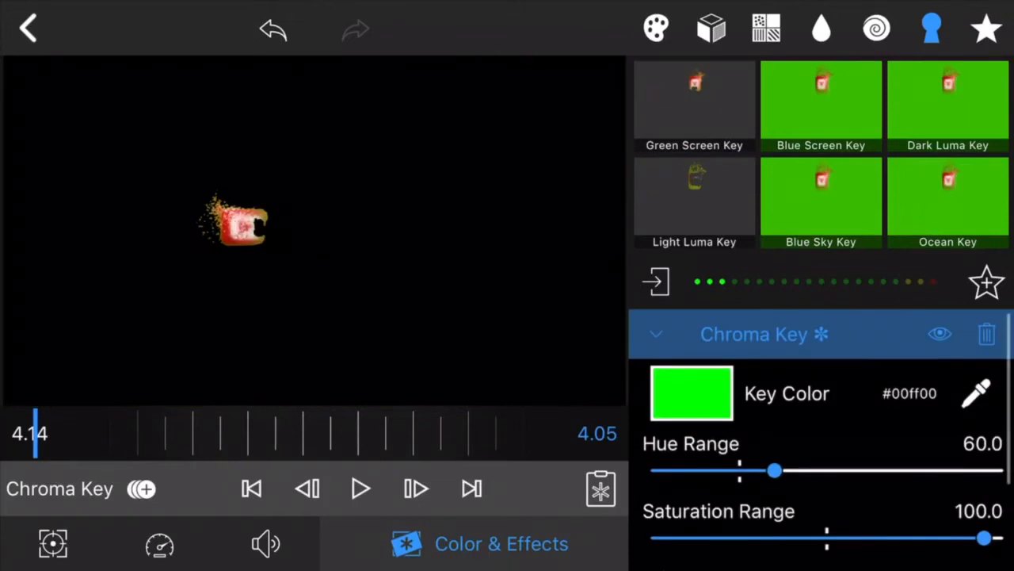
{"action": "left_click", "coordinate": [360, 489]}
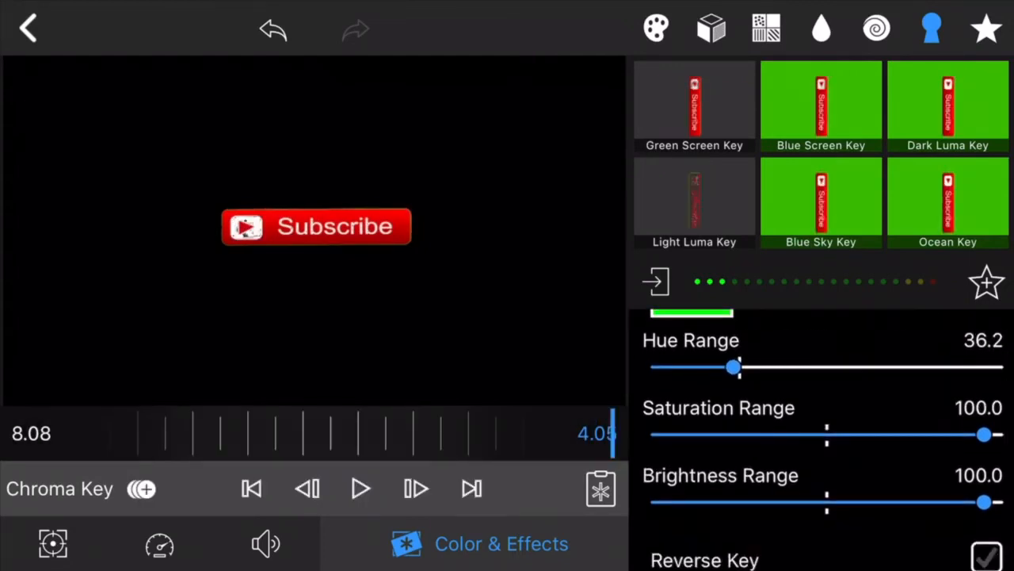
{"action": "left_click_drag", "start_coordinate": [985, 434], "coordinate": [863, 435]}
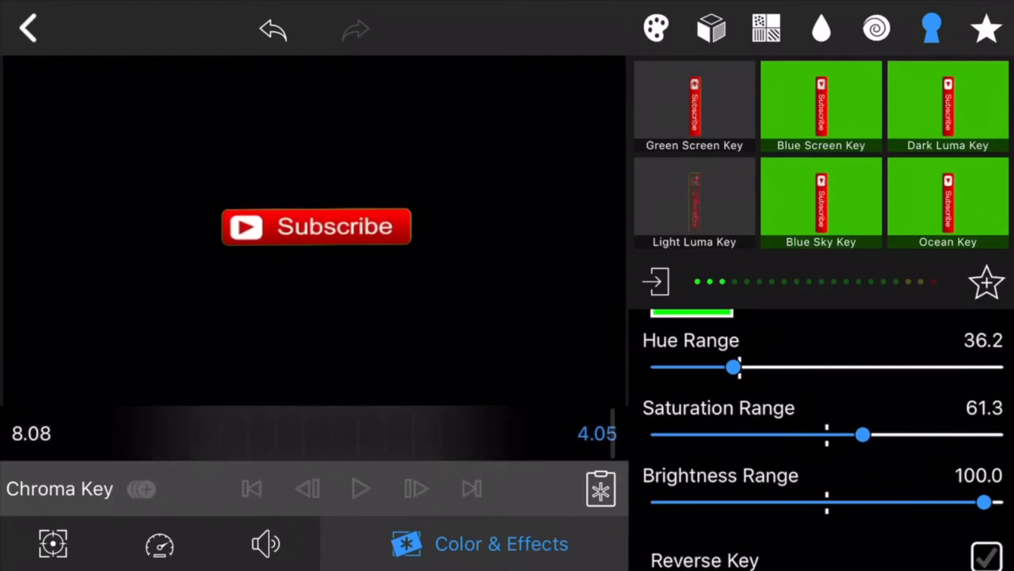
{"action": "left_click_drag", "start_coordinate": [985, 501], "coordinate": [844, 501]}
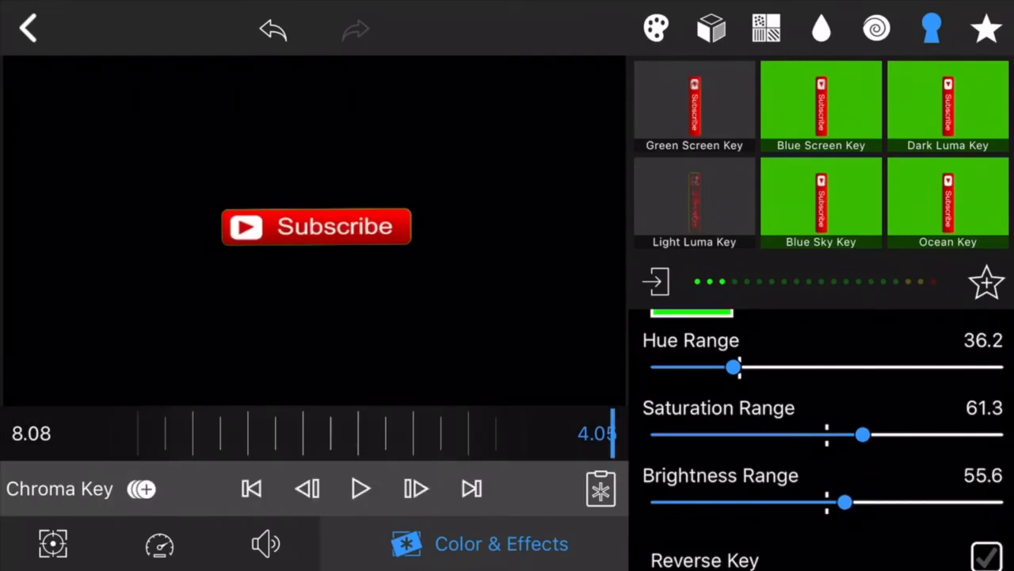
{"action": "left_click", "coordinate": [360, 489]}
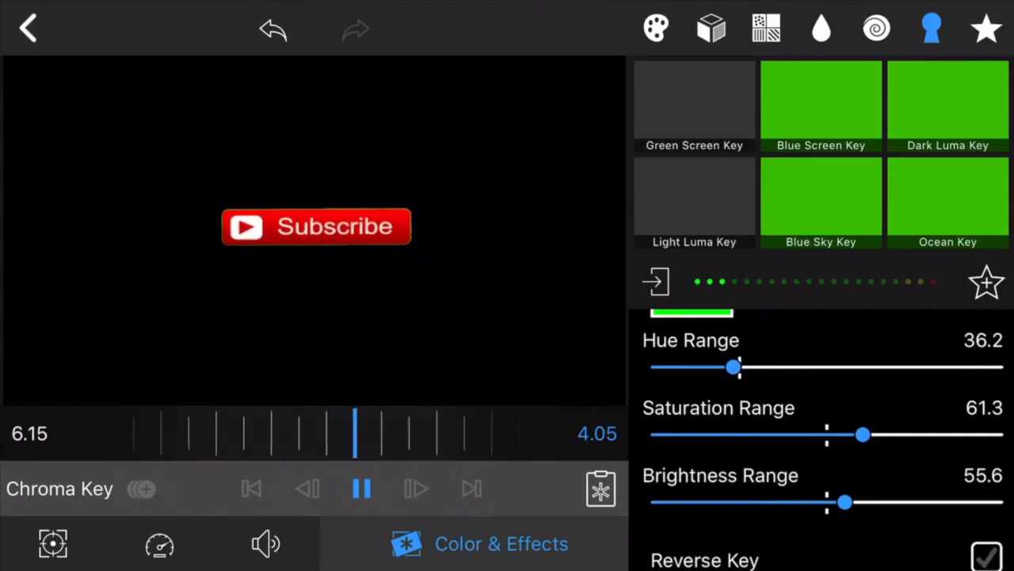
{"action": "left_click", "coordinate": [362, 489]}
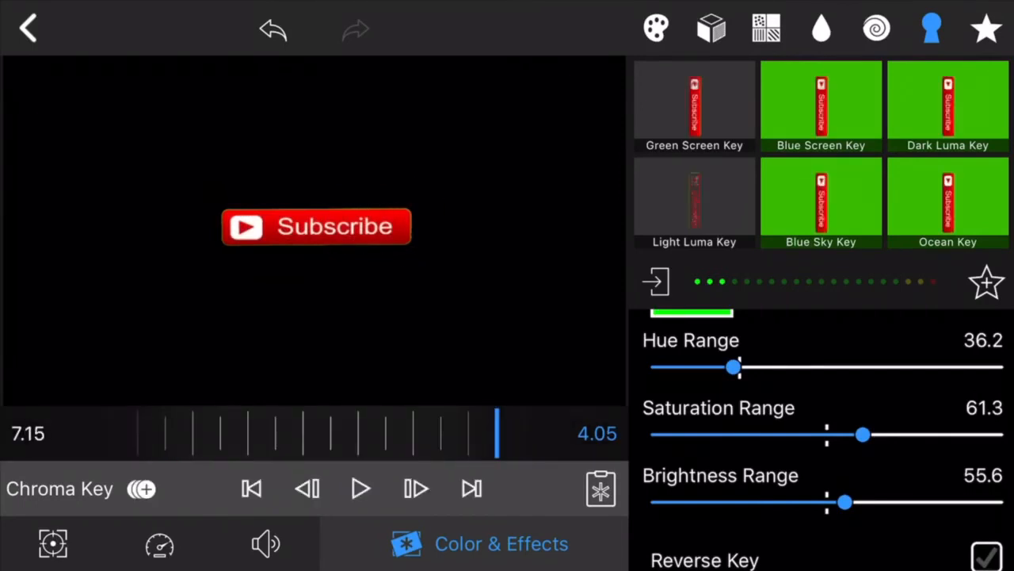
Lower brightness further, set saturation range to 15.4 and widen hue range to 78.7
{"action": "left_click_drag", "start_coordinate": [846, 502], "coordinate": [762, 501]}
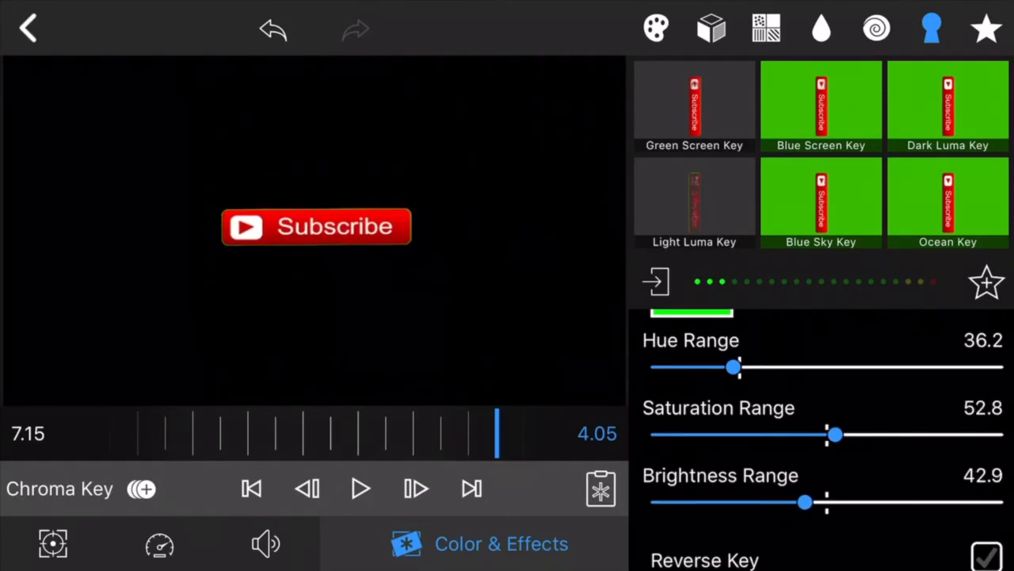
{"action": "left_click_drag", "start_coordinate": [836, 435], "coordinate": [708, 434]}
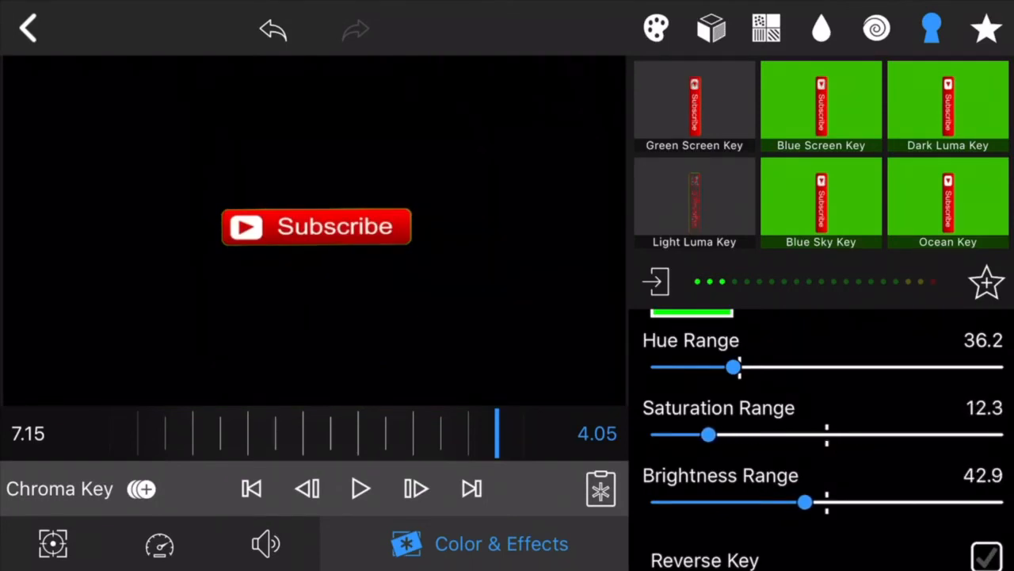
{"action": "left_click_drag", "start_coordinate": [709, 434], "coordinate": [718, 433]}
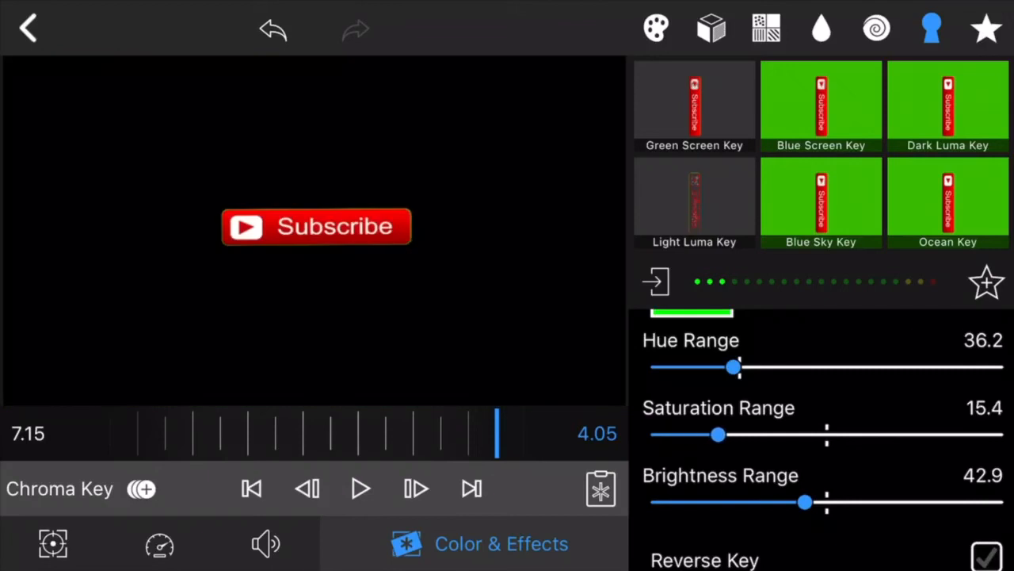
{"action": "left_click_drag", "start_coordinate": [737, 366], "coordinate": [796, 366]}
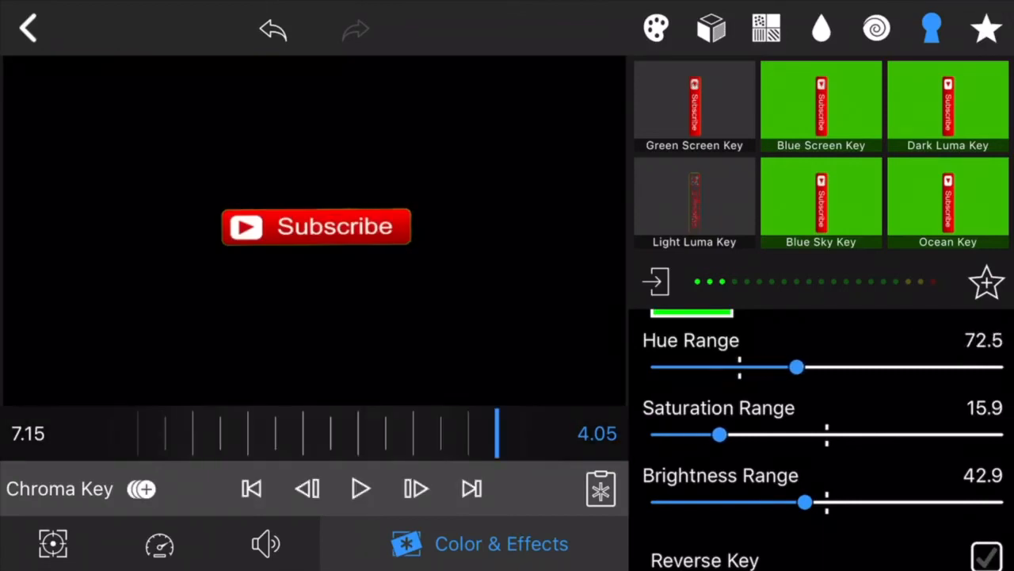
{"action": "left_click_drag", "start_coordinate": [796, 366], "coordinate": [807, 366]}
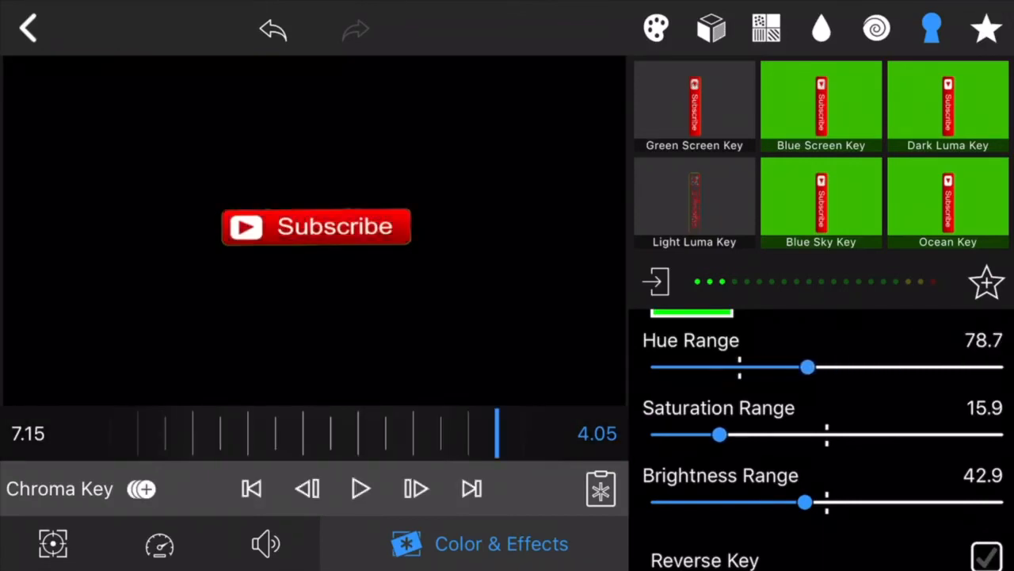